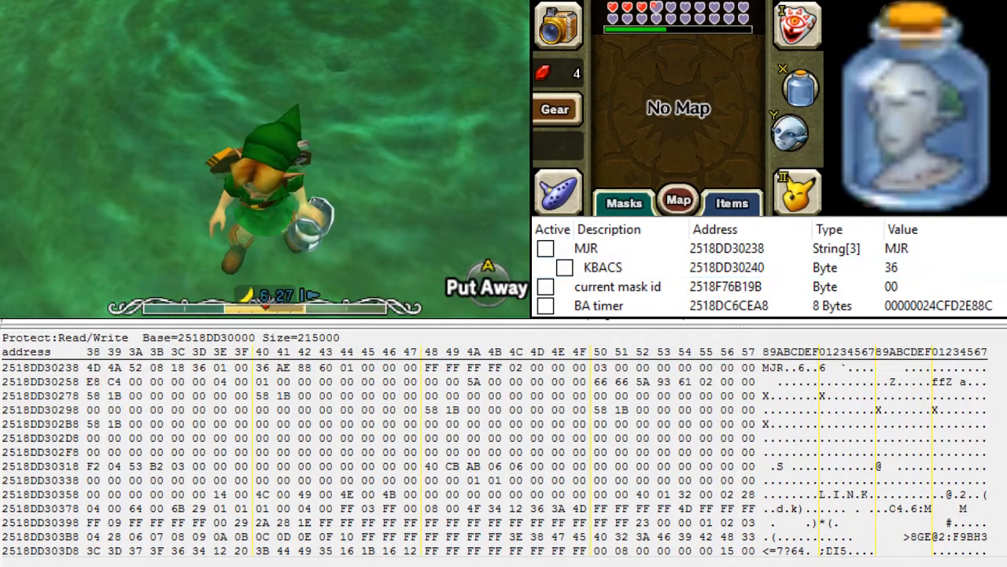
- Cycle through the BA timer, KBACS and current mask id watch entries while explaining their values
{"action": "left_click", "coordinate": [598, 305]}
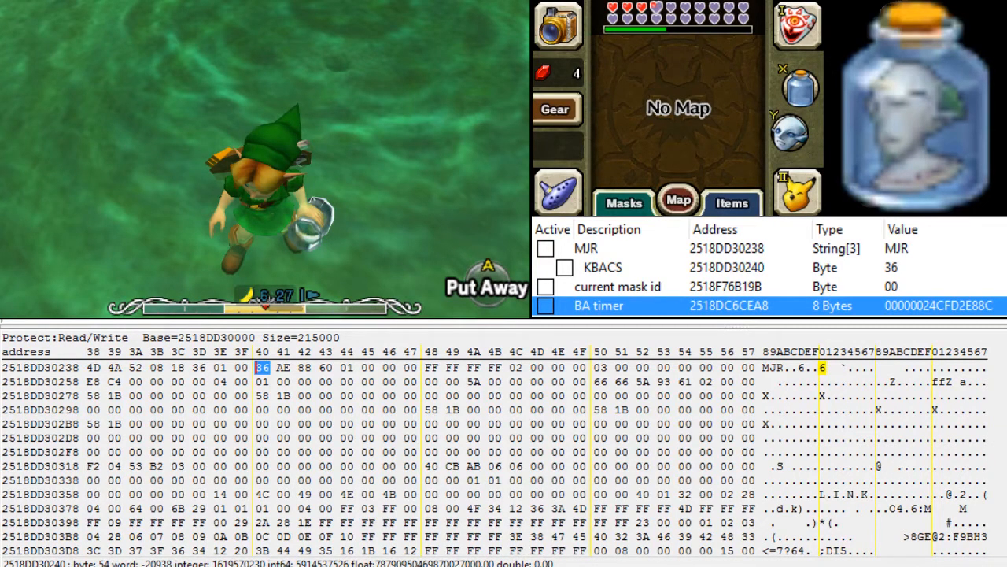
{"action": "left_click", "coordinate": [601, 267]}
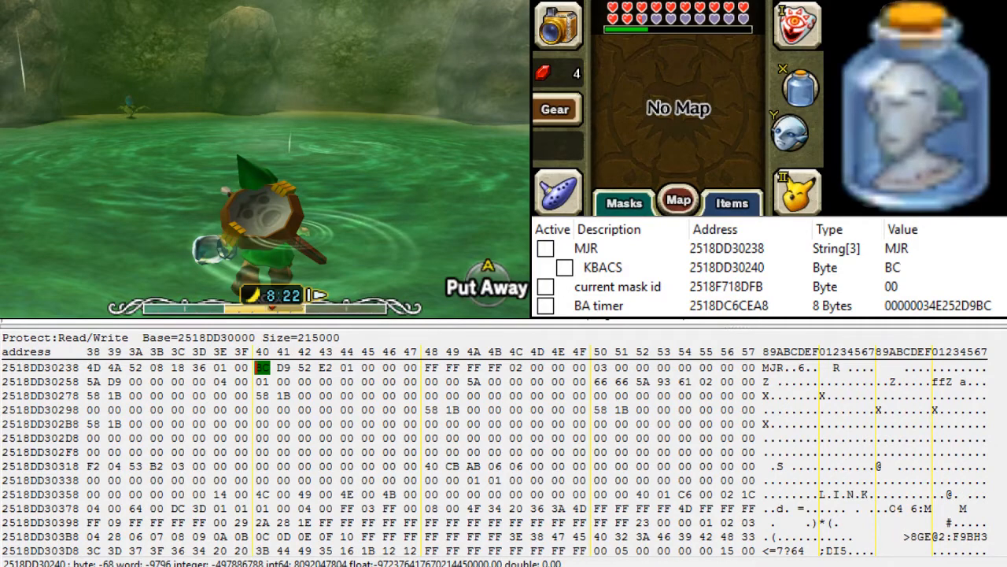
{"action": "left_click", "coordinate": [598, 306]}
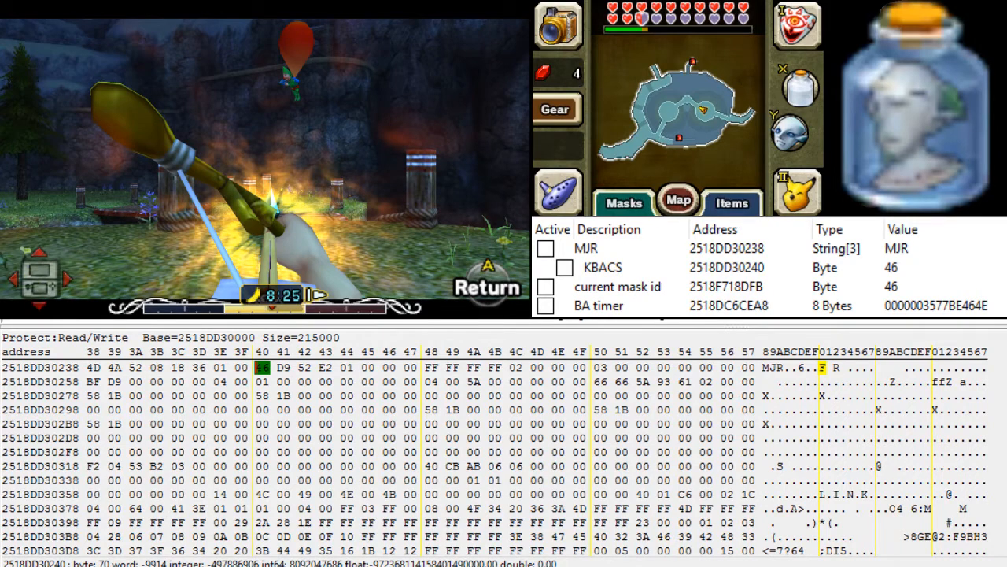
{"action": "left_click", "coordinate": [603, 267]}
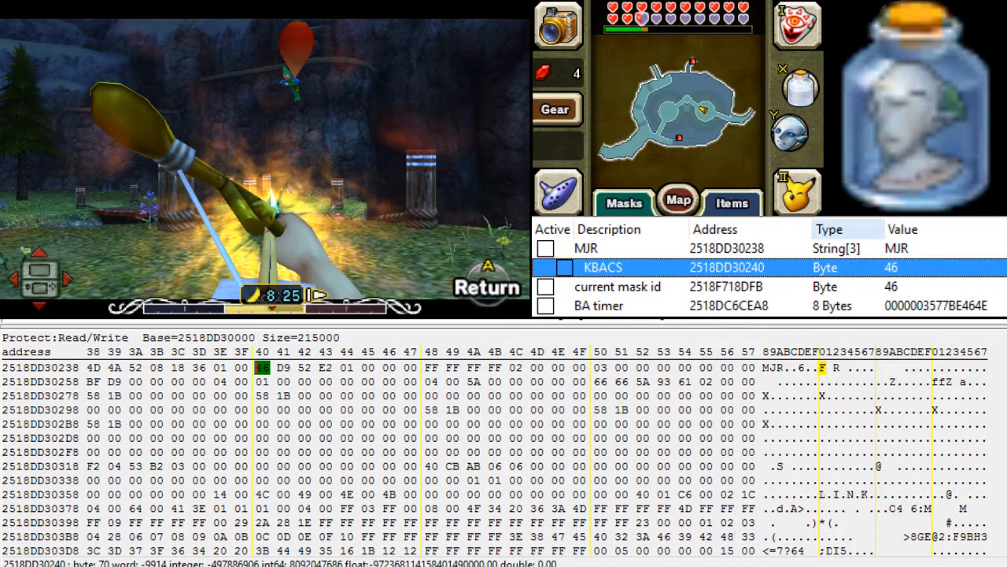
{"action": "left_click", "coordinate": [617, 287]}
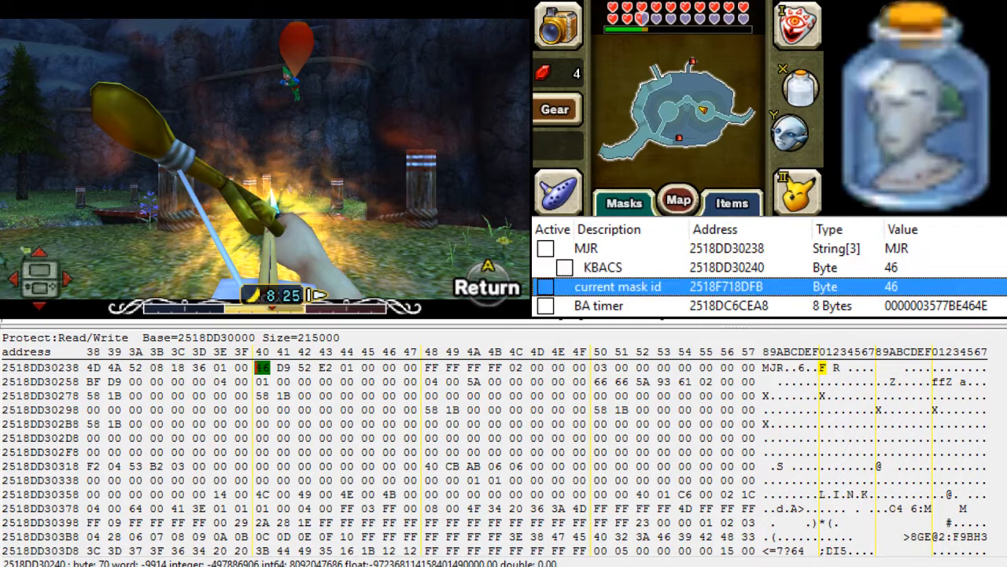
{"action": "left_click", "coordinate": [603, 267]}
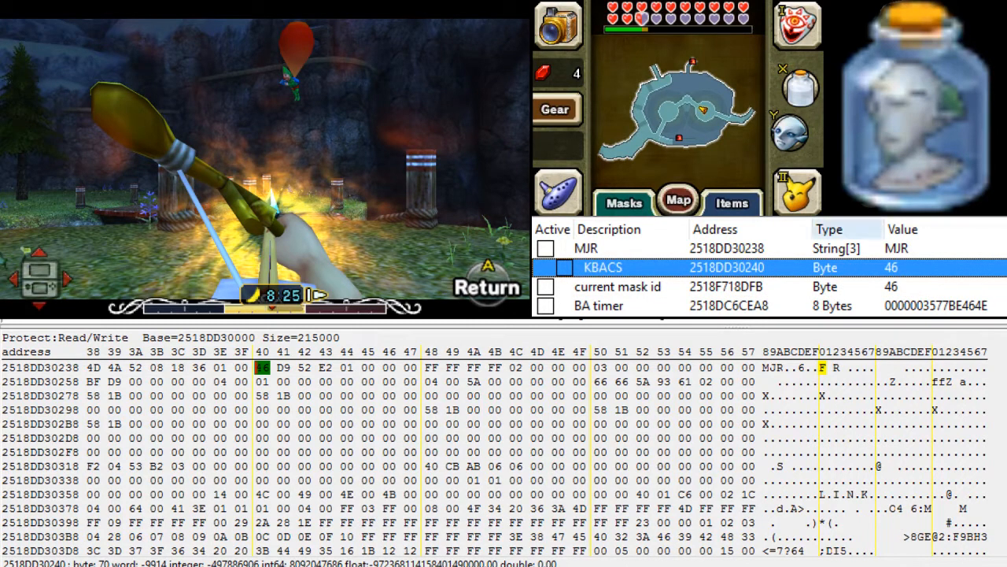
{"action": "left_click", "coordinate": [598, 305]}
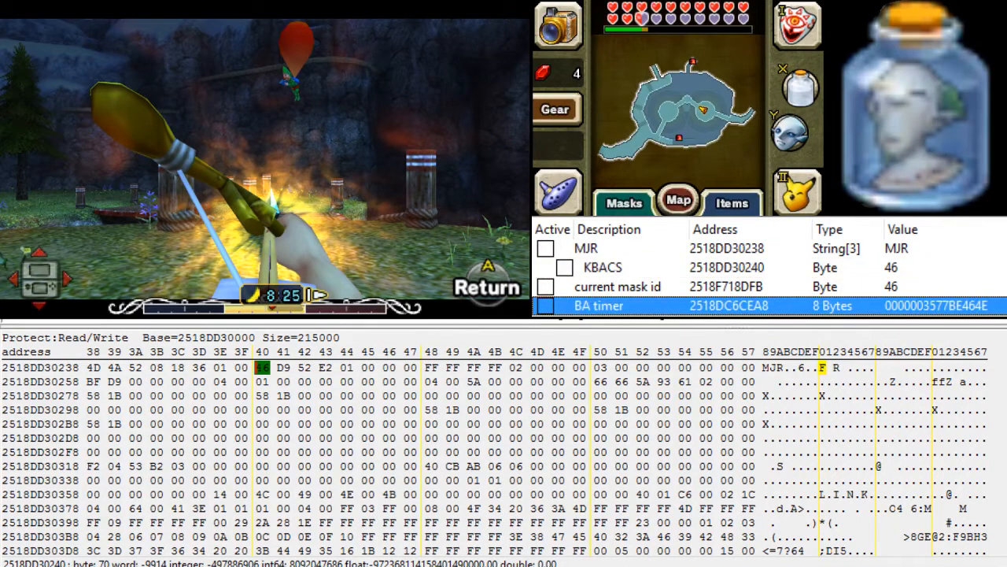
{"action": "left_click", "coordinate": [616, 286]}
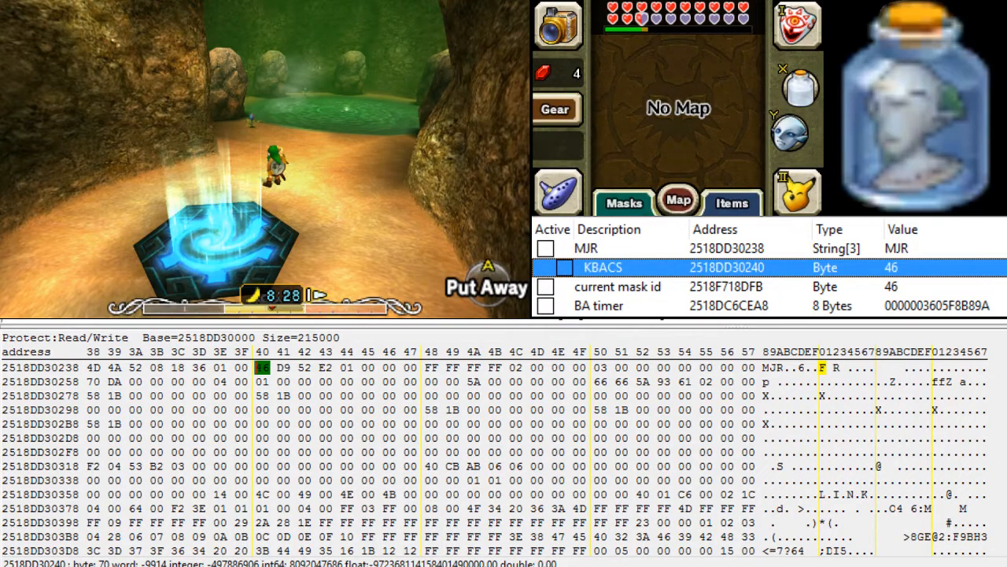
{"action": "left_click", "coordinate": [617, 286]}
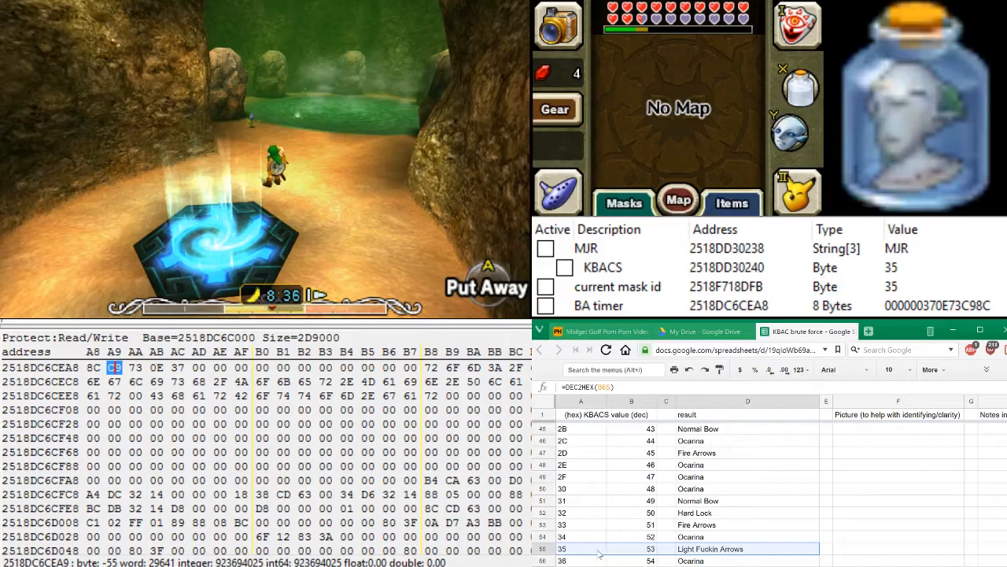
- Scroll the KBACS brute-force sheet to rows 32–3D showing 35 marked Light Arrows
{"action": "scroll", "scroll_direction": "down", "scroll_amount": 3}
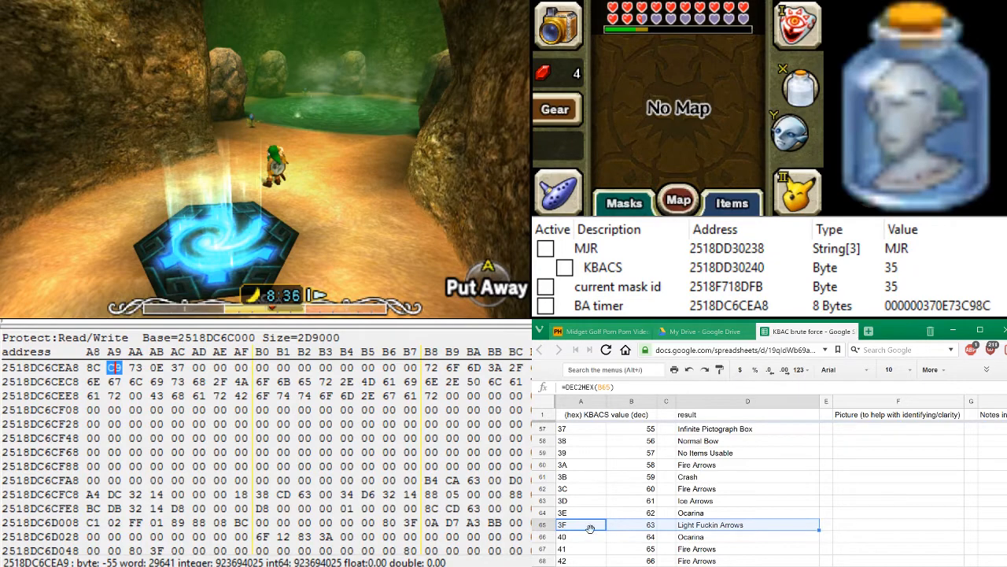
{"action": "scroll", "scroll_direction": "down", "scroll_amount": 3}
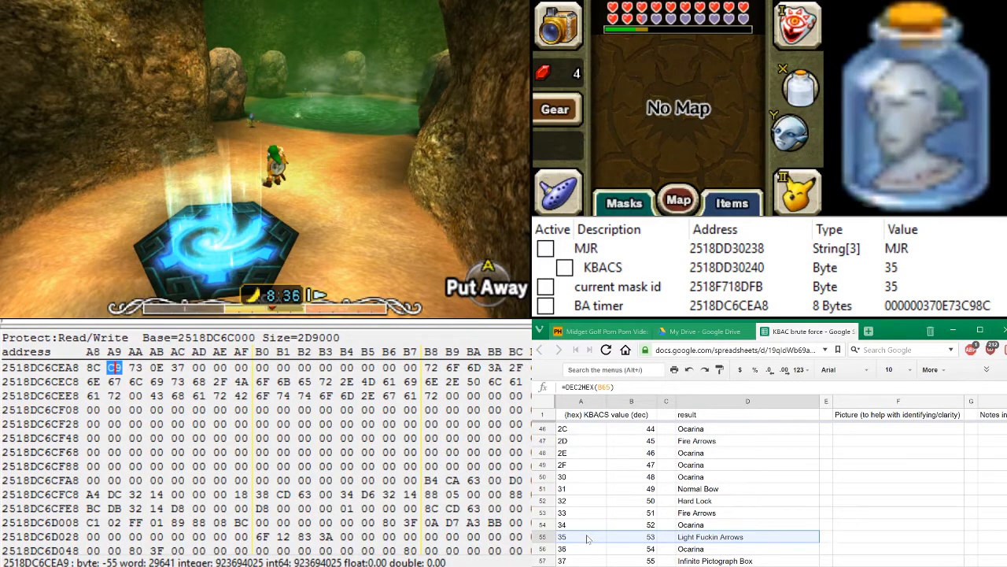
{"action": "left_click", "coordinate": [616, 286]}
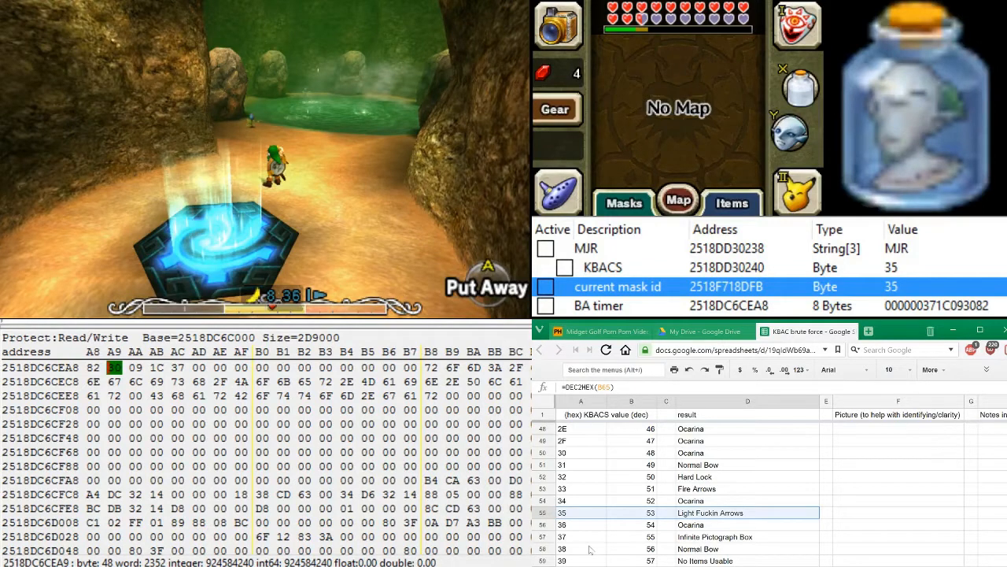
{"action": "scroll", "scroll_direction": "down", "scroll_amount": 3}
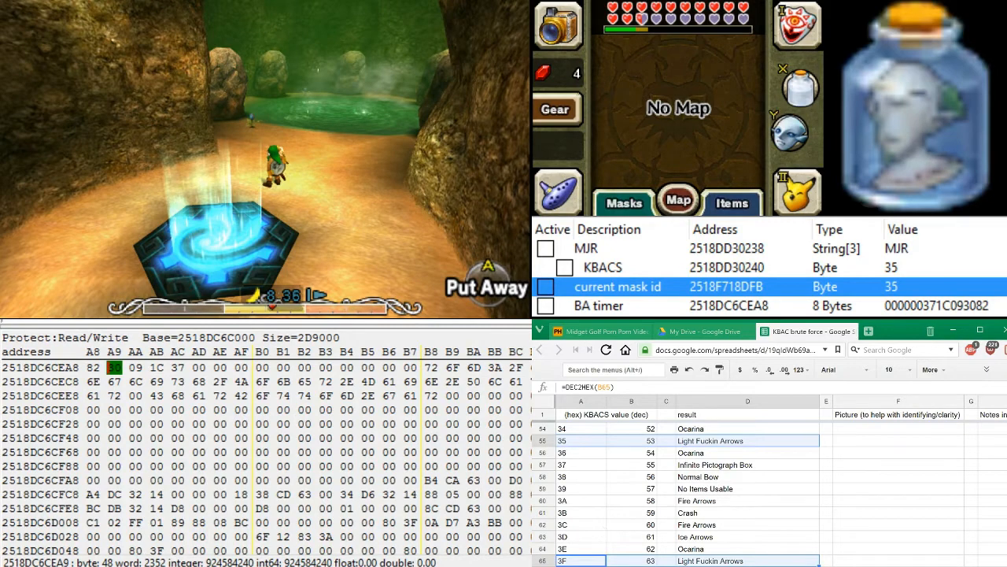
{"action": "scroll", "scroll_direction": "down", "scroll_amount": 3}
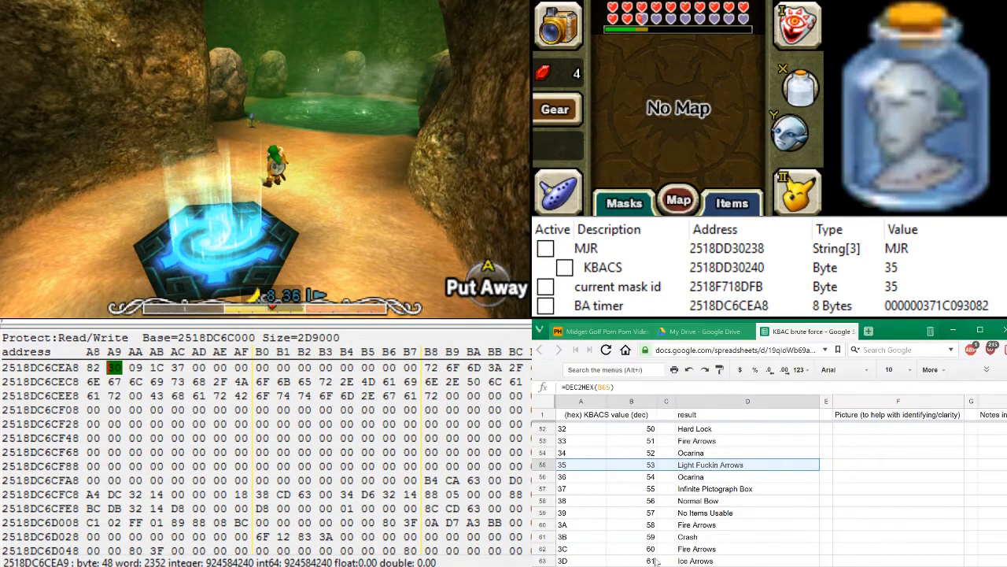
{"action": "scroll", "scroll_direction": "up", "scroll_amount": 3}
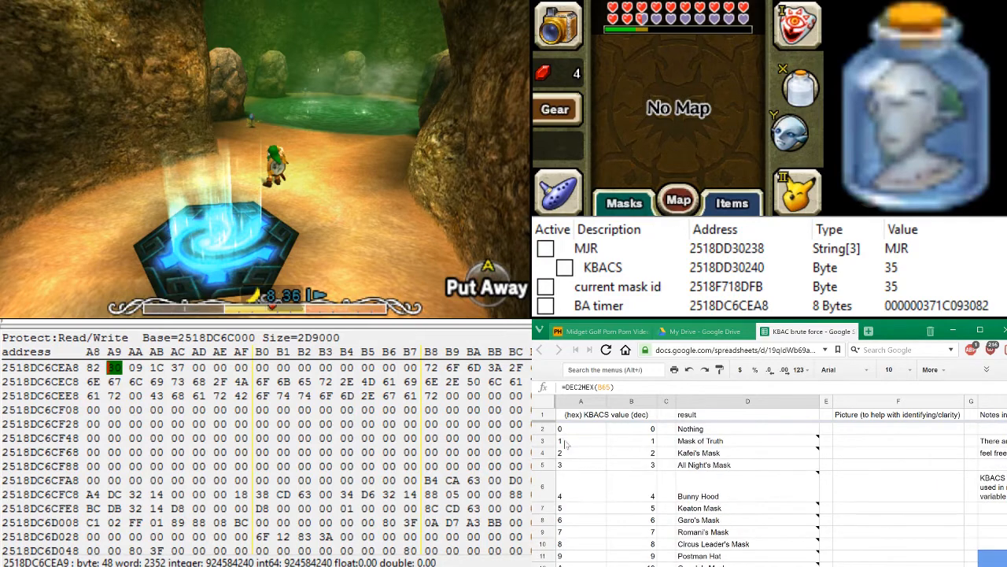
{"action": "left_click", "coordinate": [580, 441]}
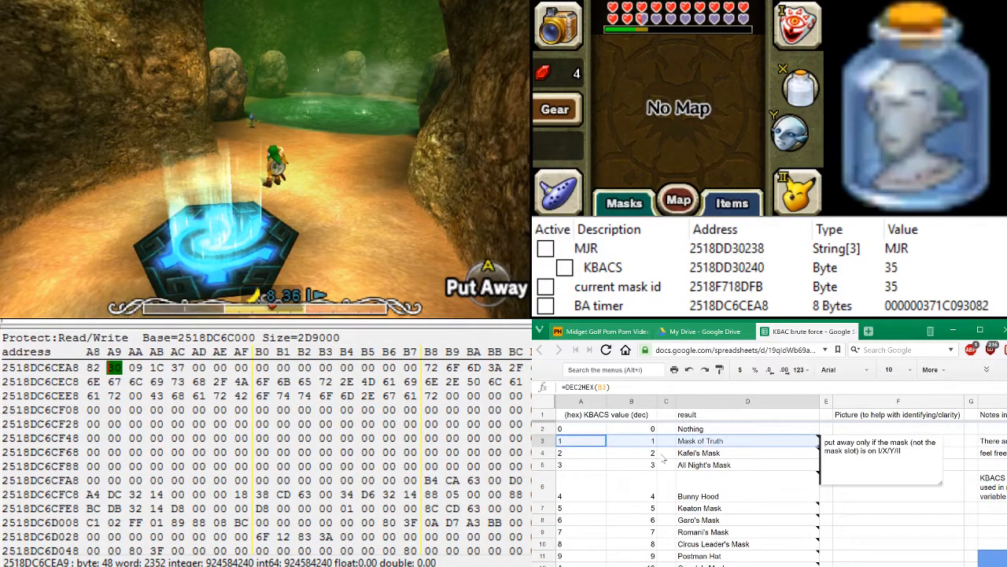
{"action": "left_click", "coordinate": [581, 453]}
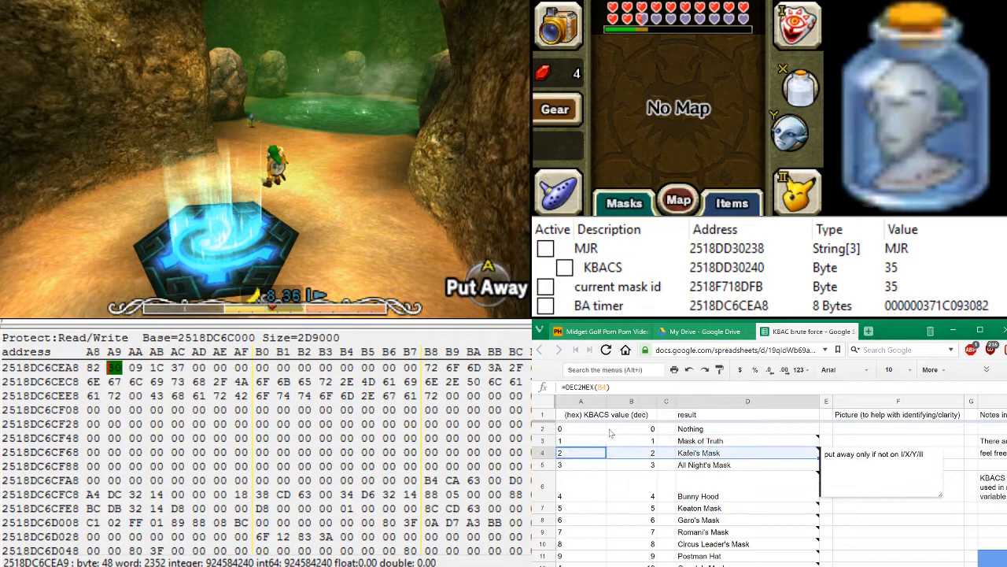
{"action": "left_click", "coordinate": [580, 428]}
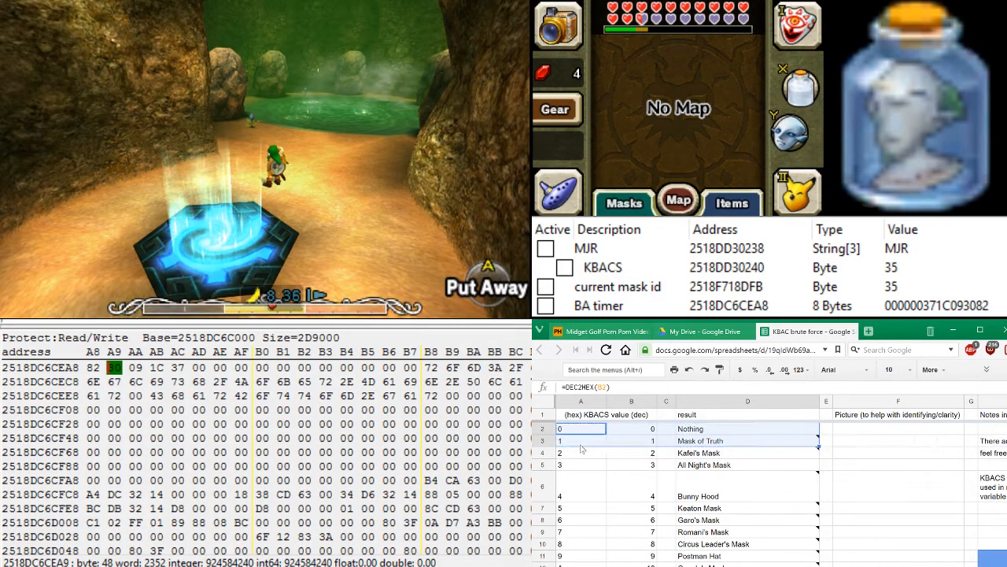
{"action": "scroll", "scroll_direction": "down", "scroll_amount": 3}
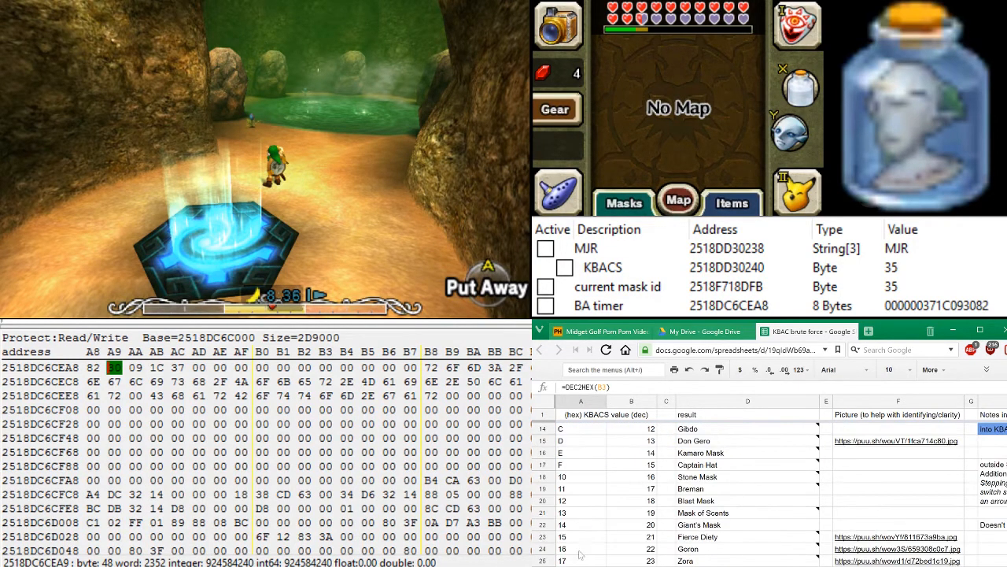
{"action": "scroll", "scroll_direction": "down", "scroll_amount": 3}
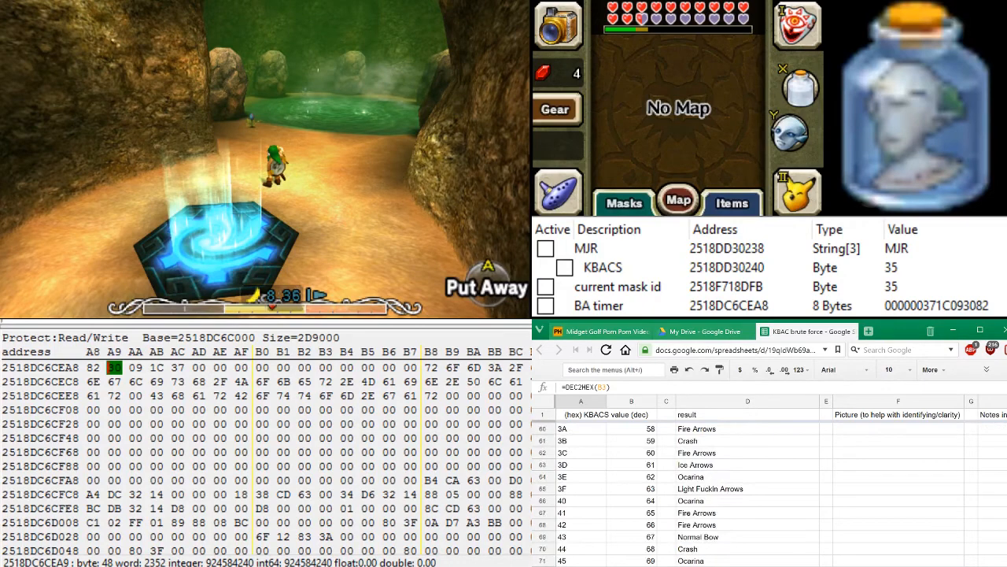
{"action": "scroll", "scroll_direction": "up", "scroll_amount": 3}
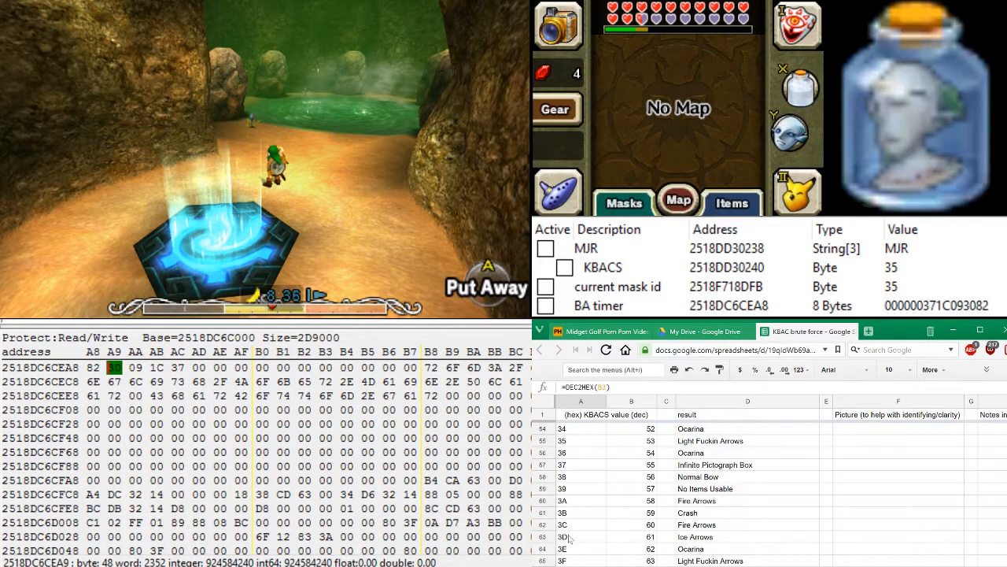
{"action": "scroll", "scroll_direction": "up", "scroll_amount": 3}
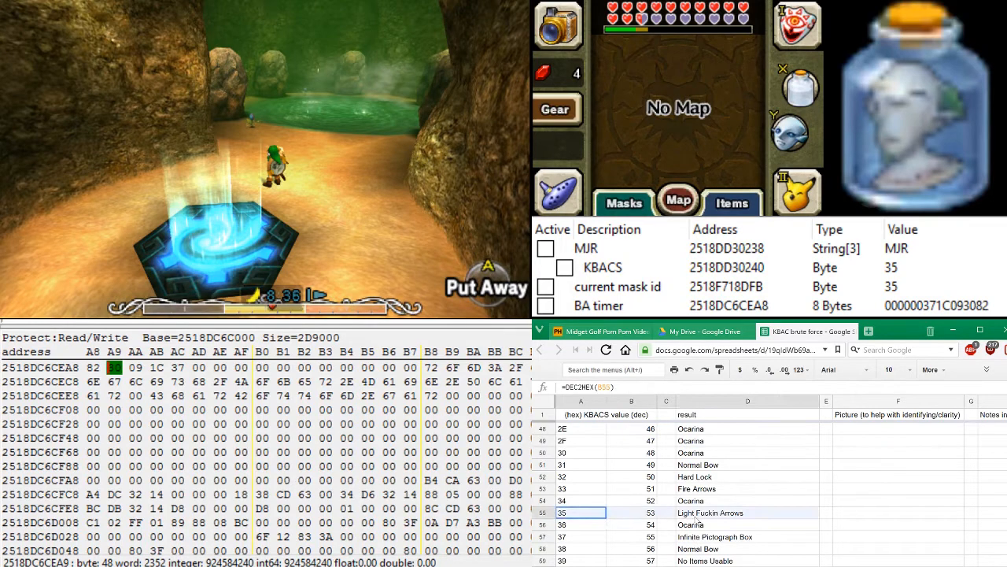
{"action": "left_click", "coordinate": [746, 513]}
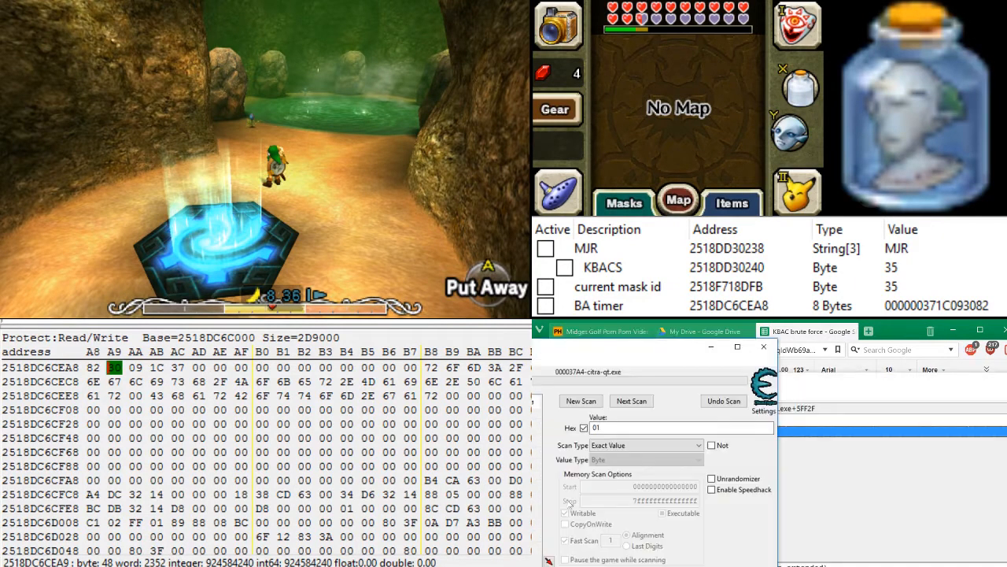
- Highlight the KBACS entry, then the current mask id entry, in the watch list
{"action": "left_click", "coordinate": [603, 268]}
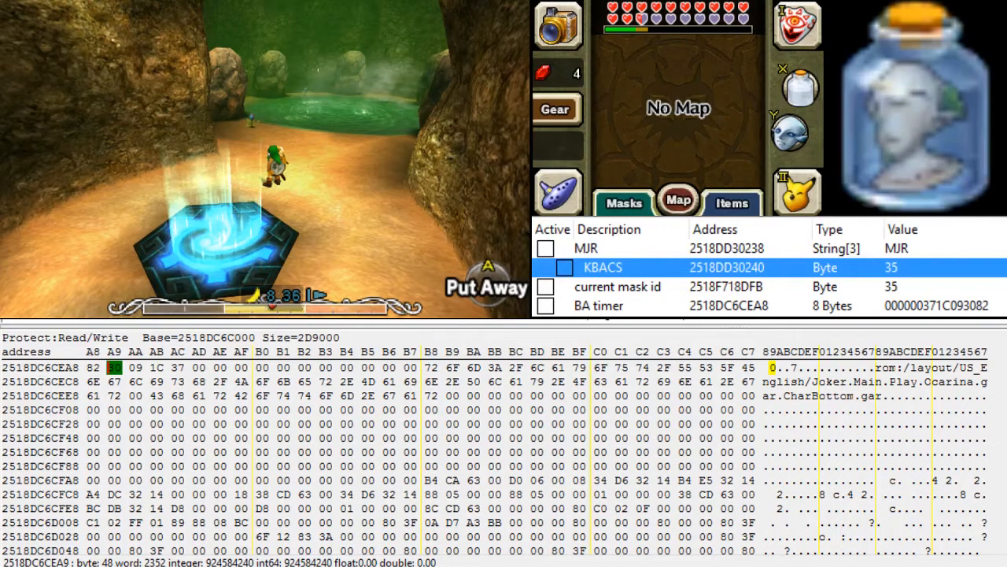
{"action": "left_click", "coordinate": [617, 286]}
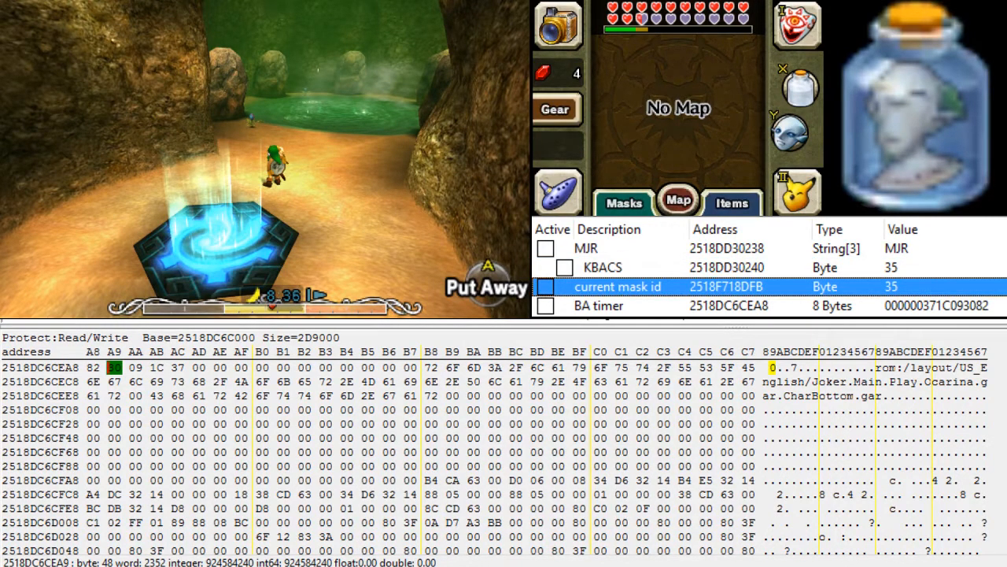